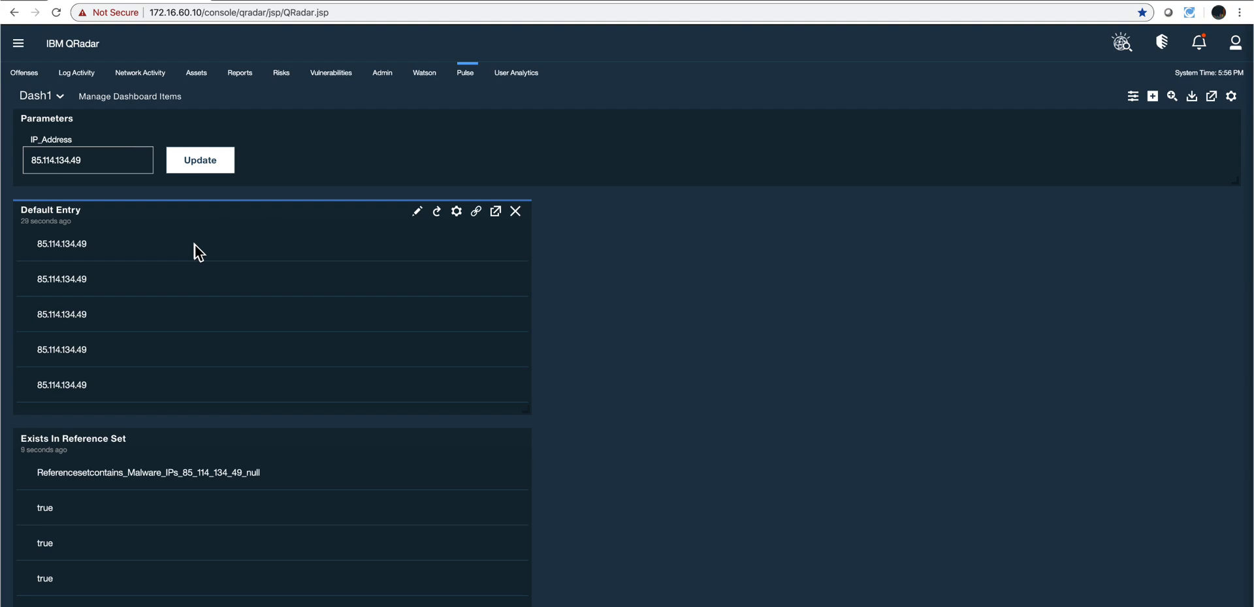
{"action": "mouse_move", "coordinate": [416, 211]}
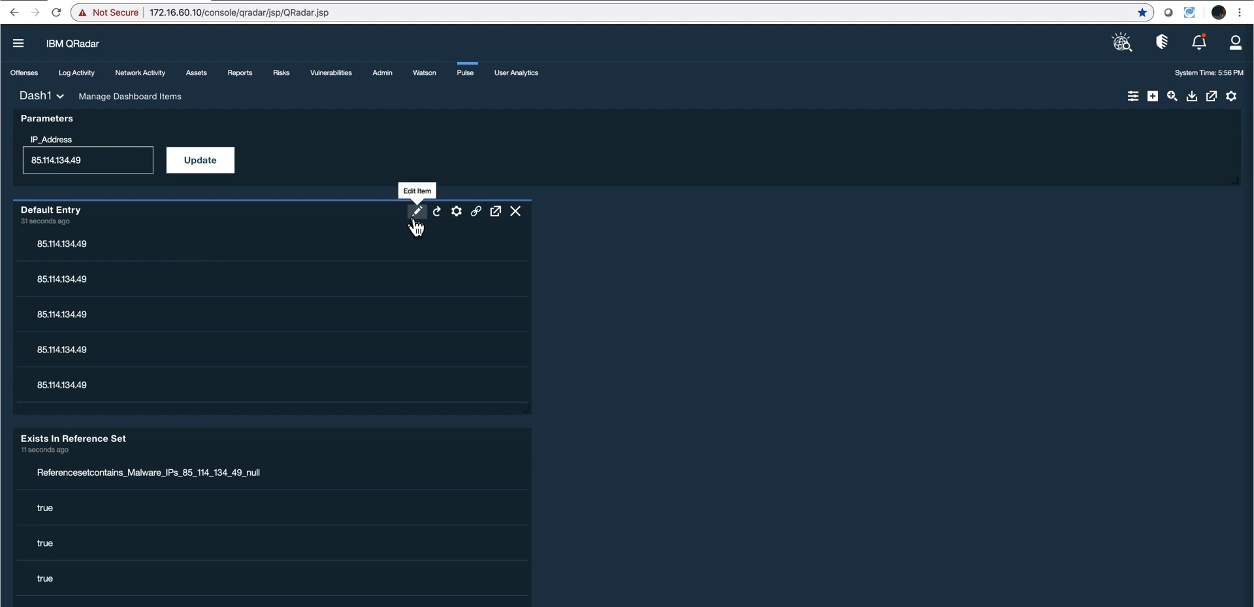
{"action": "mouse_move", "coordinate": [312, 246]}
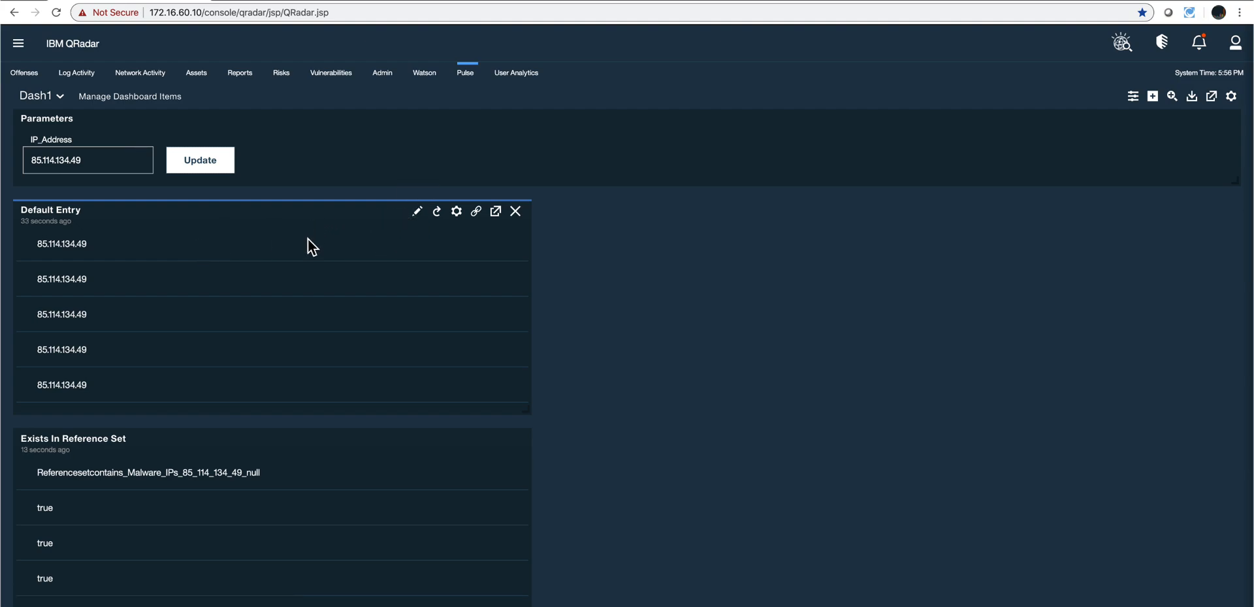
{"action": "mouse_move", "coordinate": [399, 247]}
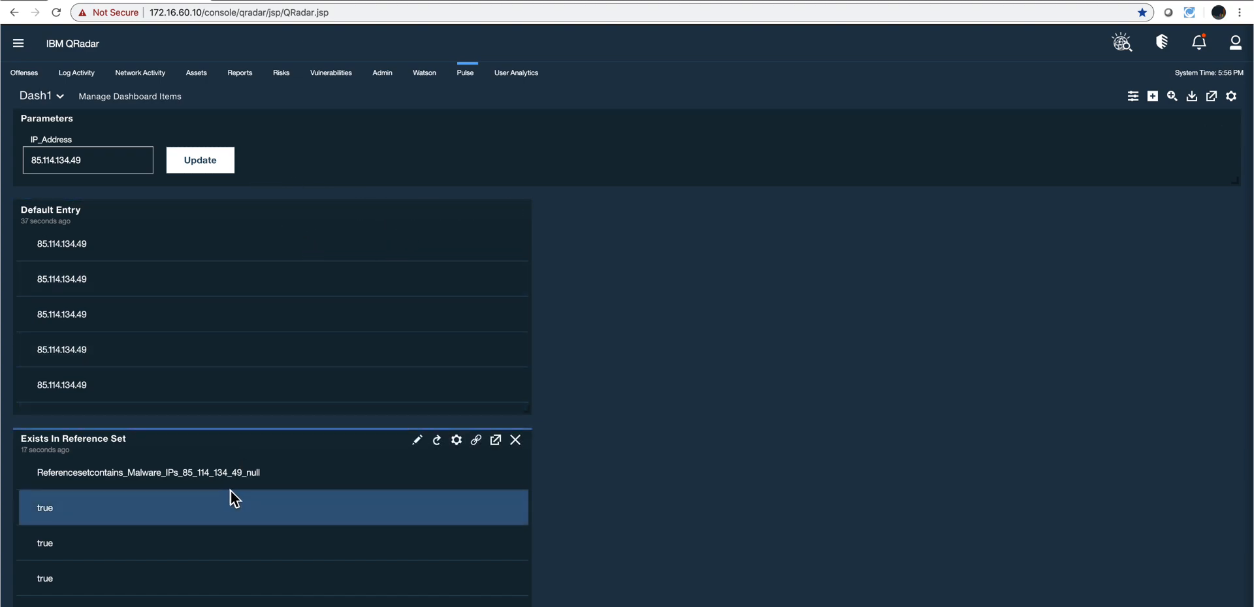
{"action": "mouse_move", "coordinate": [417, 211]}
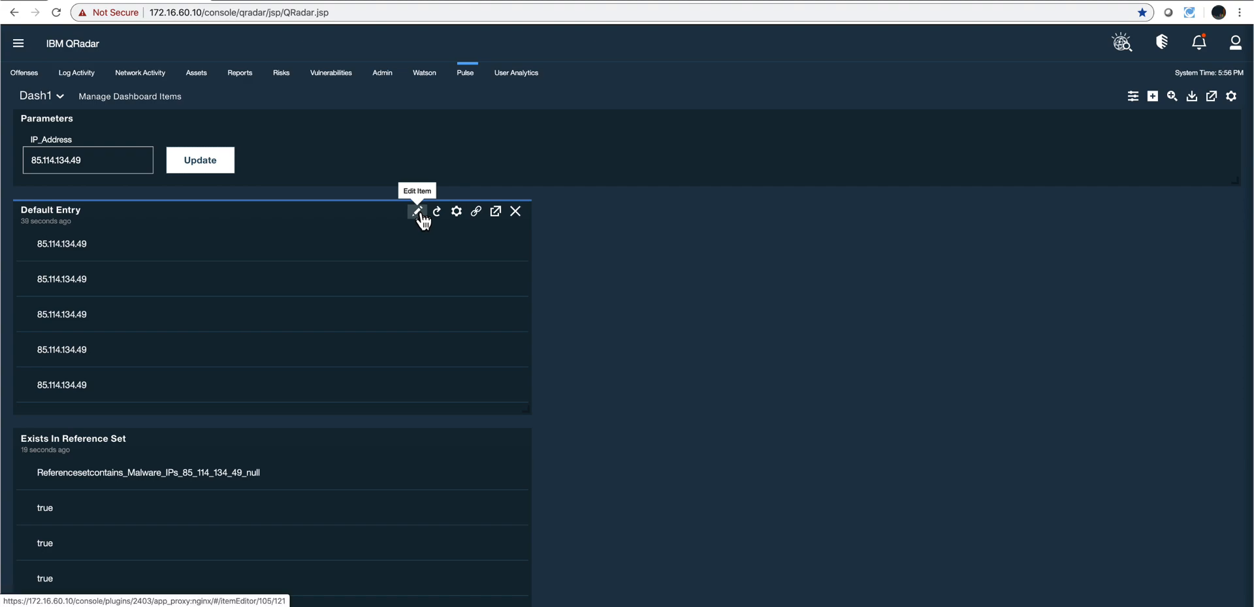
- Delete the Default Entry item from the Pulse dashboard and confirm the deletion
{"action": "left_click", "coordinate": [416, 210]}
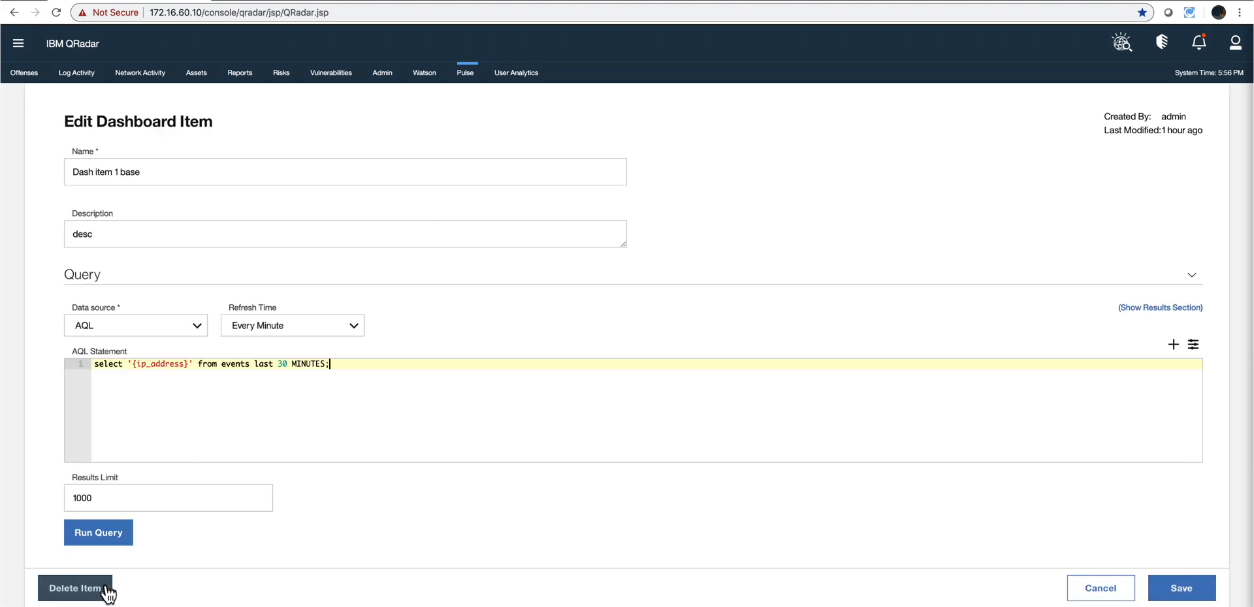
{"action": "left_click", "coordinate": [75, 588]}
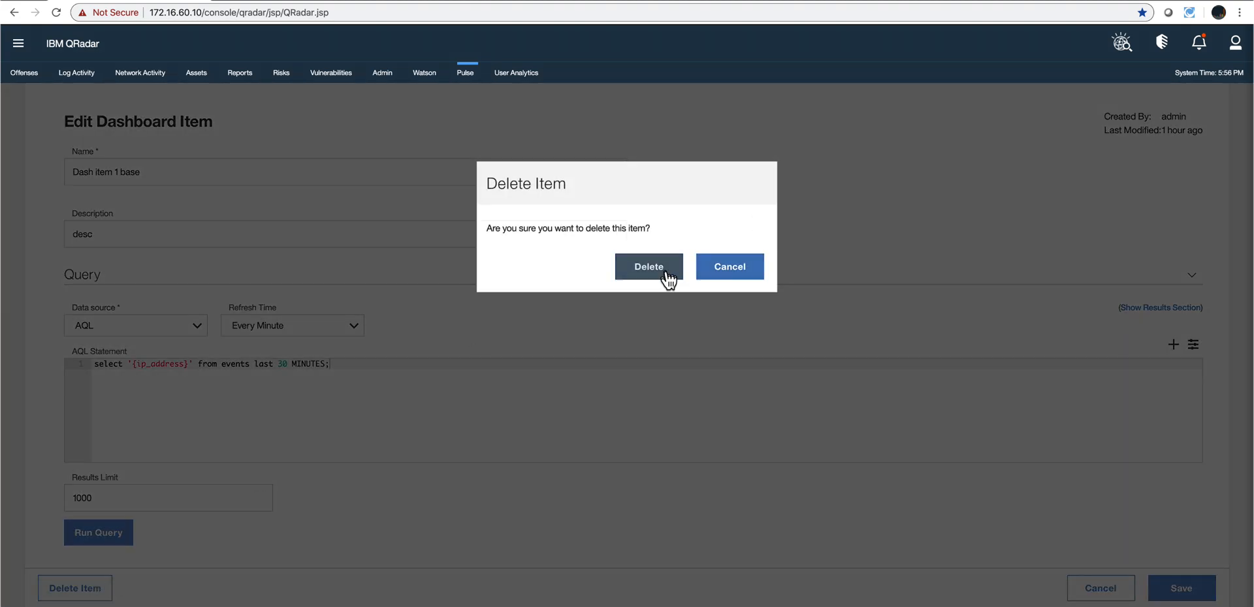
{"action": "left_click", "coordinate": [647, 266]}
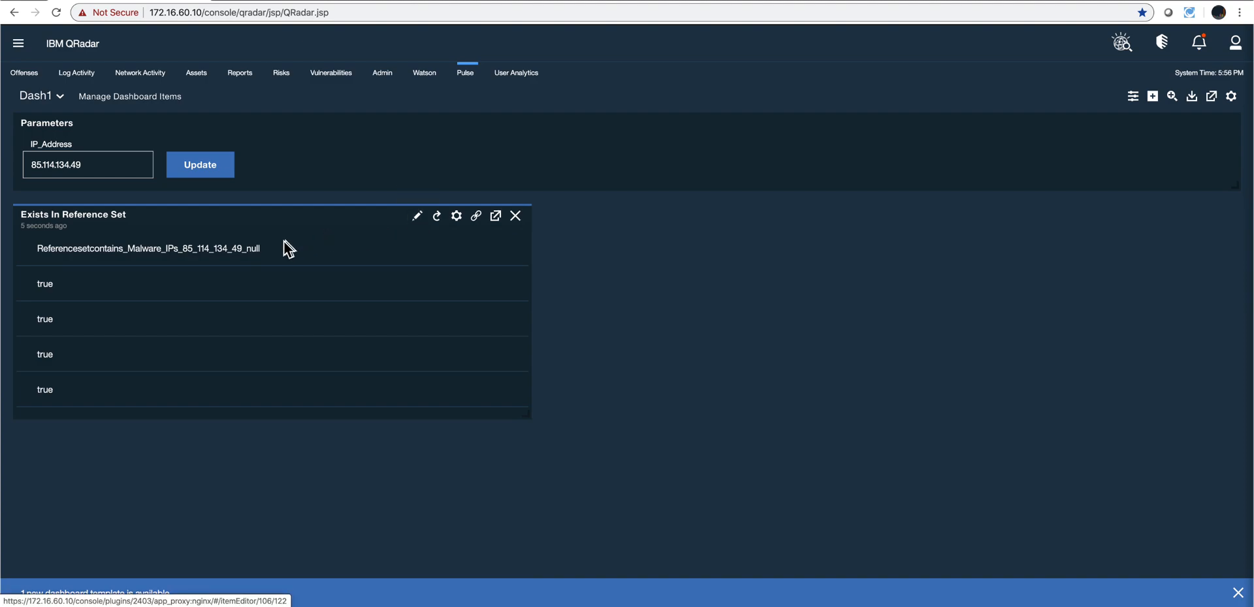
{"action": "mouse_move", "coordinate": [419, 238]}
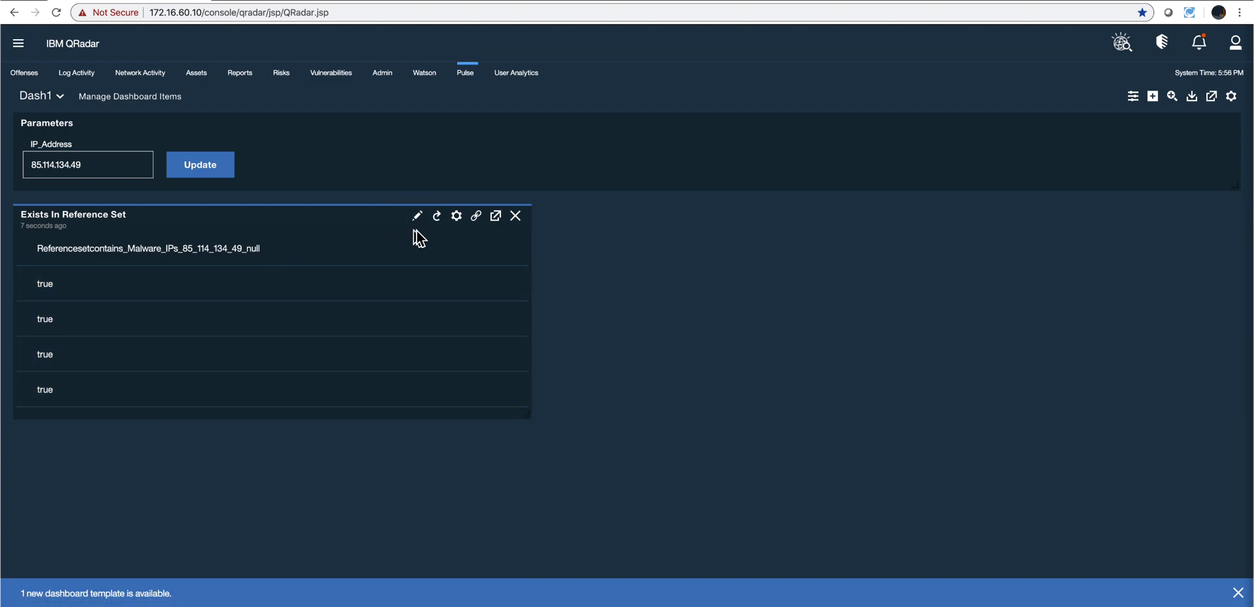
- Change the Exists In Reference Set item's results limit from 1000 to 1 and rerun the query
{"action": "left_click", "coordinate": [416, 215]}
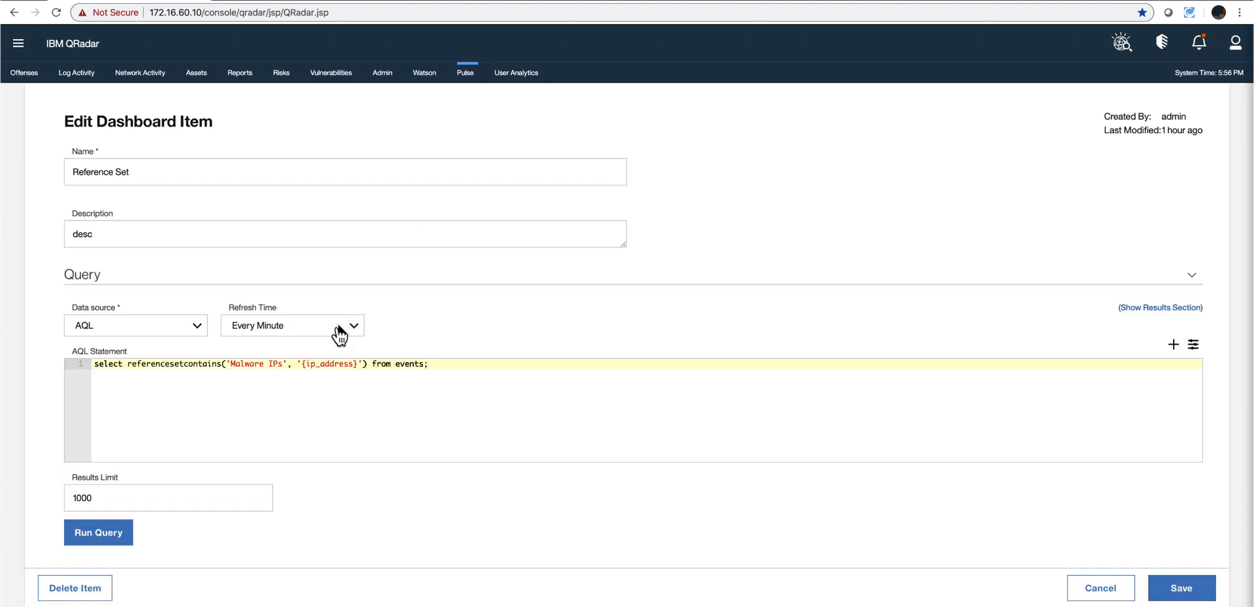
{"action": "scroll", "scroll_direction": "down", "scroll_amount": 3}
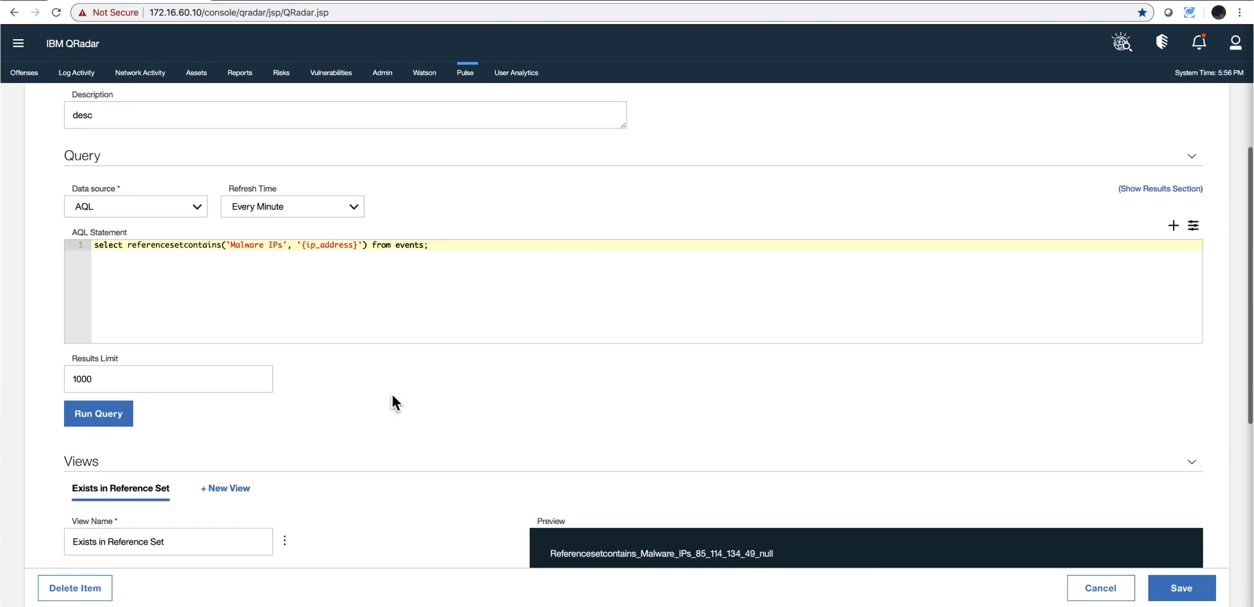
{"action": "scroll", "scroll_direction": "down", "scroll_amount": 3}
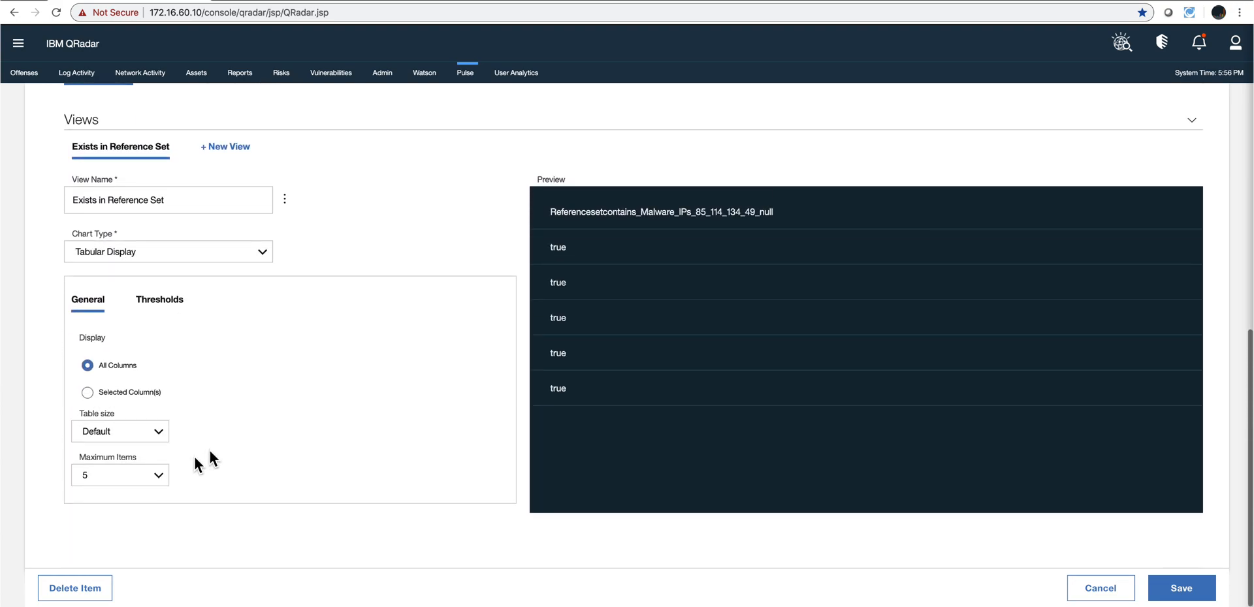
{"action": "left_click", "coordinate": [120, 475]}
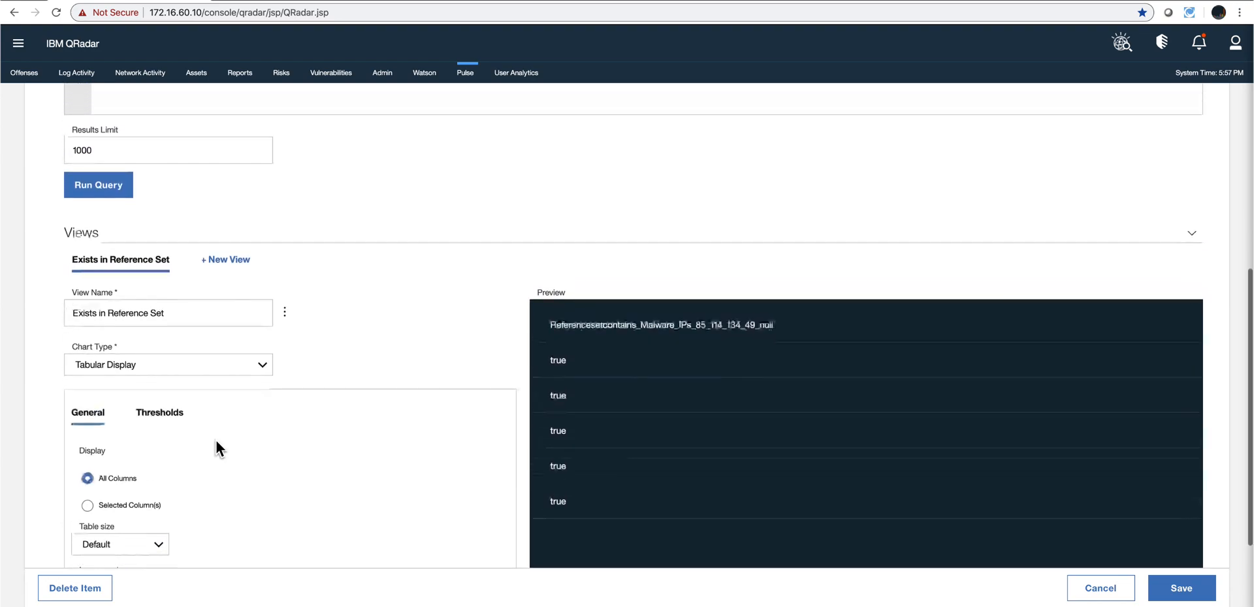
{"action": "scroll", "scroll_direction": "up", "scroll_amount": 3}
{"action": "type", "text": "1"}
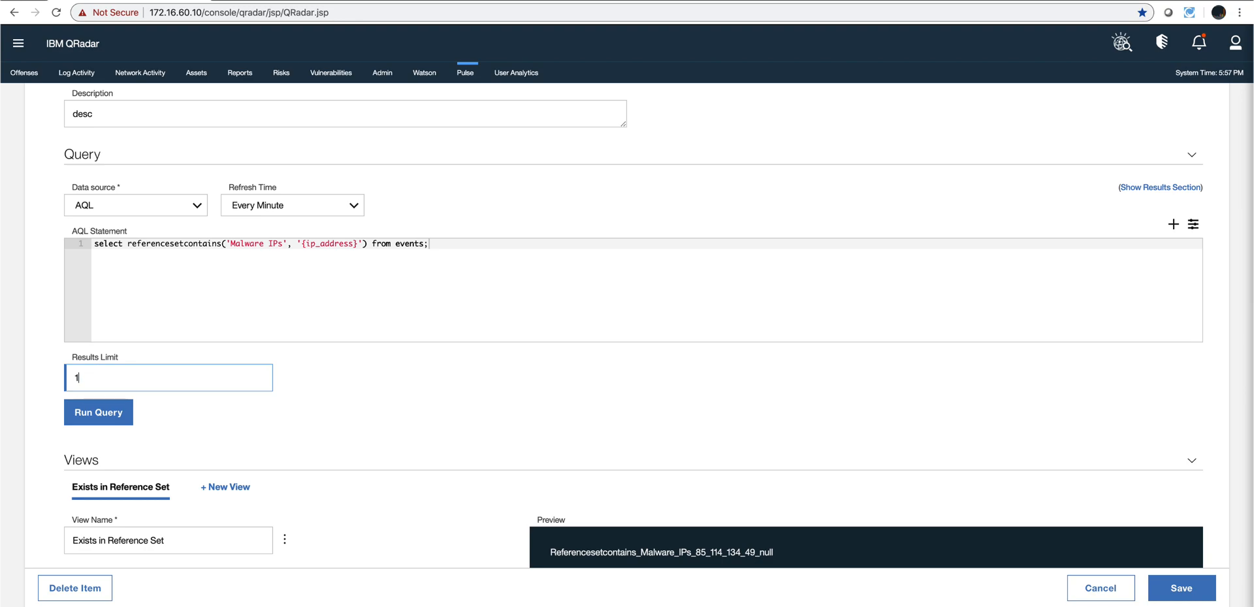
{"action": "left_click", "coordinate": [97, 412]}
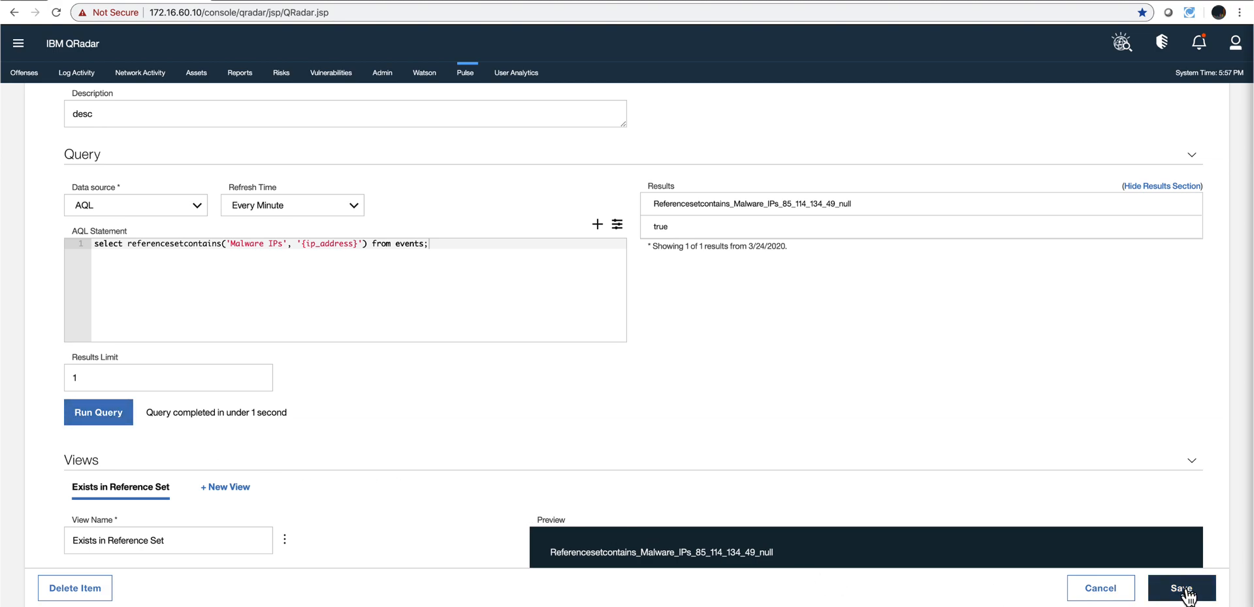
- Save the edited Exists In Reference Set item and return to the Pulse dashboard
{"action": "left_click", "coordinate": [1181, 589]}
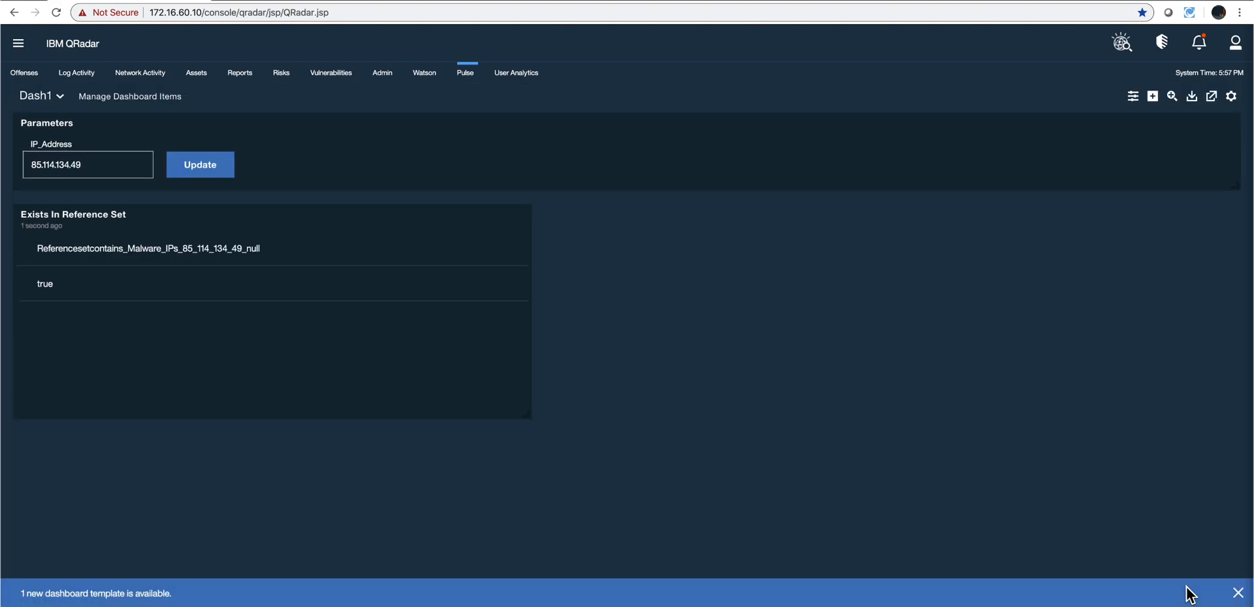
{"action": "mouse_move", "coordinate": [163, 315]}
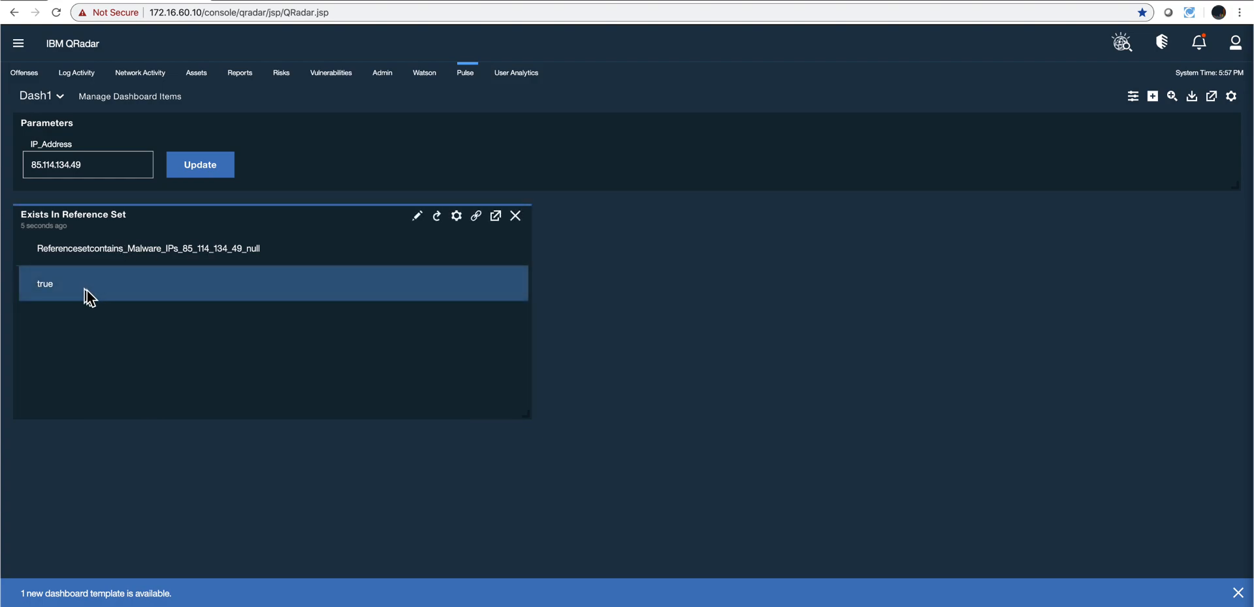
{"action": "mouse_move", "coordinate": [107, 299]}
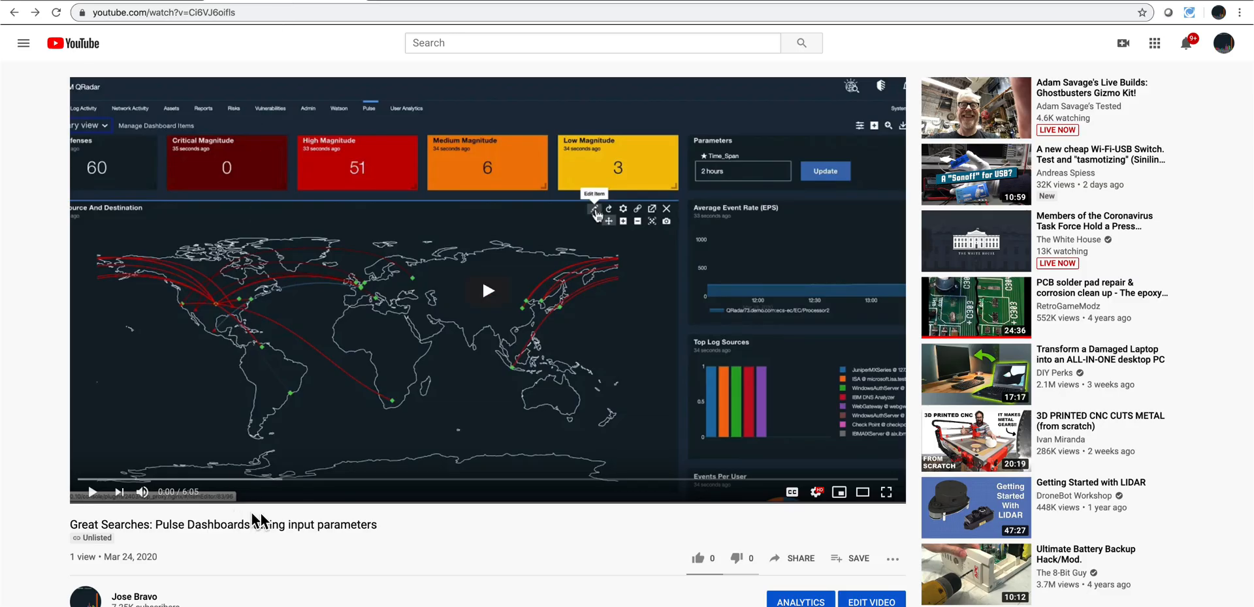
- Follow the ibm.ent.box.com link in the Pulse Dashboards video description
{"action": "scroll", "scroll_direction": "down", "scroll_amount": 3}
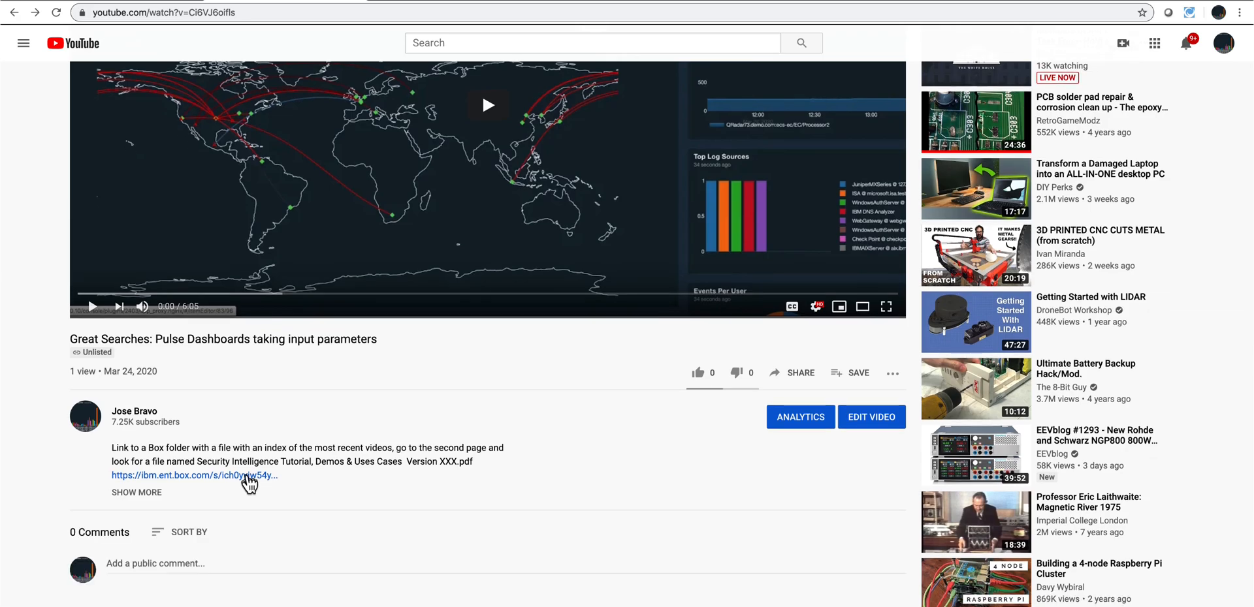
{"action": "left_click", "coordinate": [192, 475]}
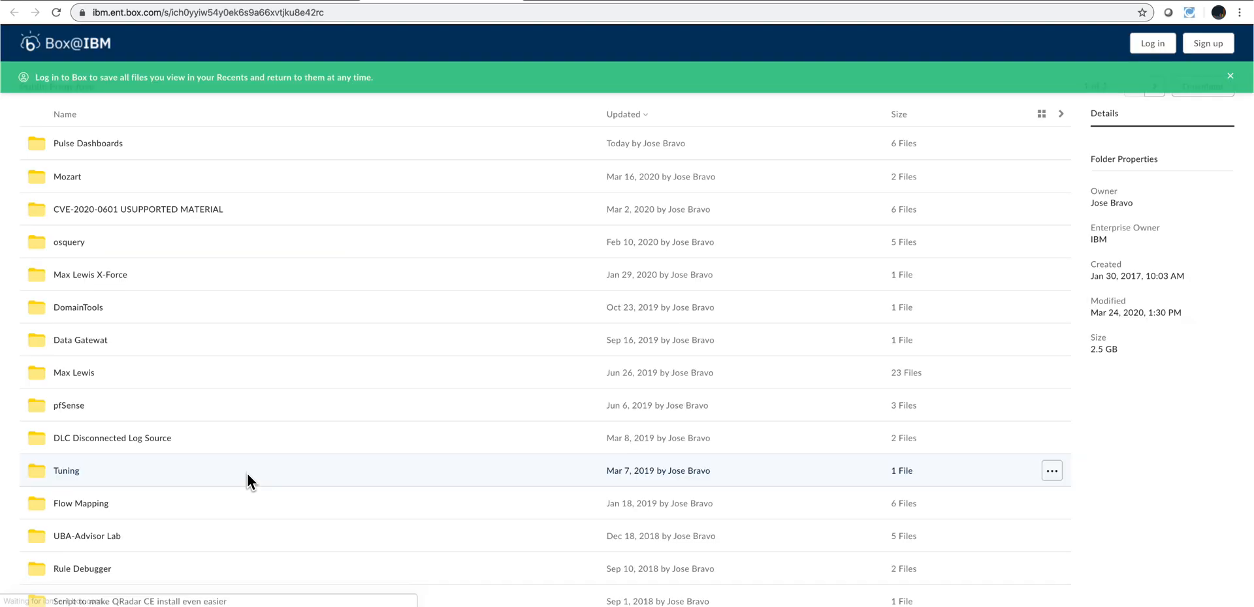
- Go to page 2 of the folder and preview the Security Intelligence Tutorial PDF
{"action": "scroll", "scroll_direction": "down", "scroll_amount": 3}
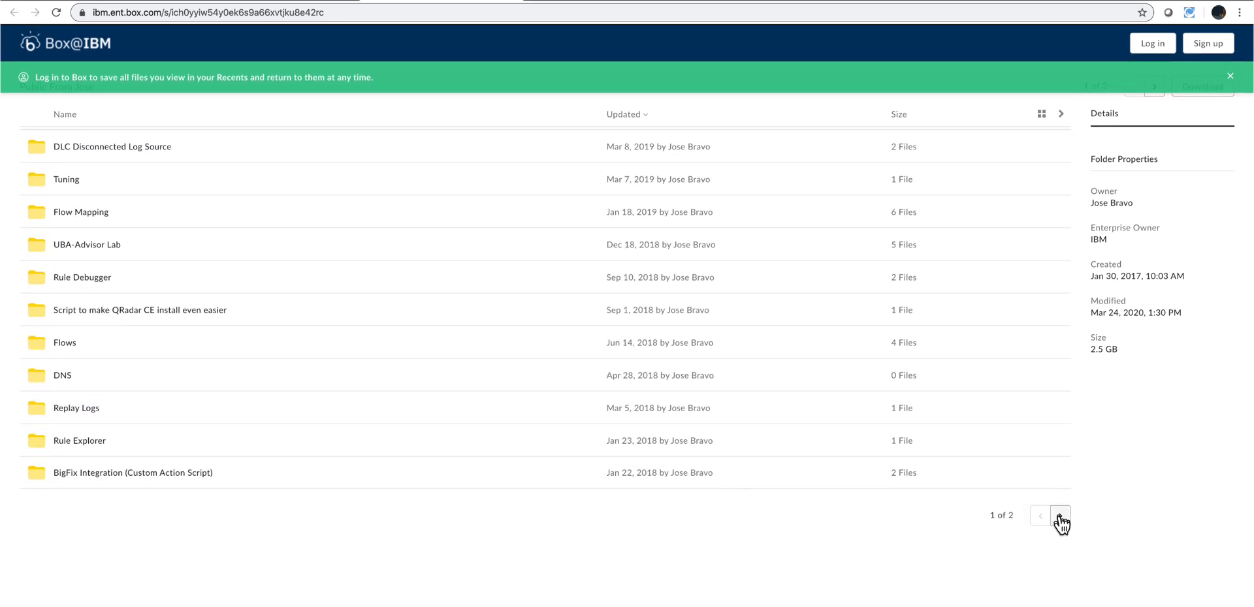
{"action": "left_click", "coordinate": [1061, 515]}
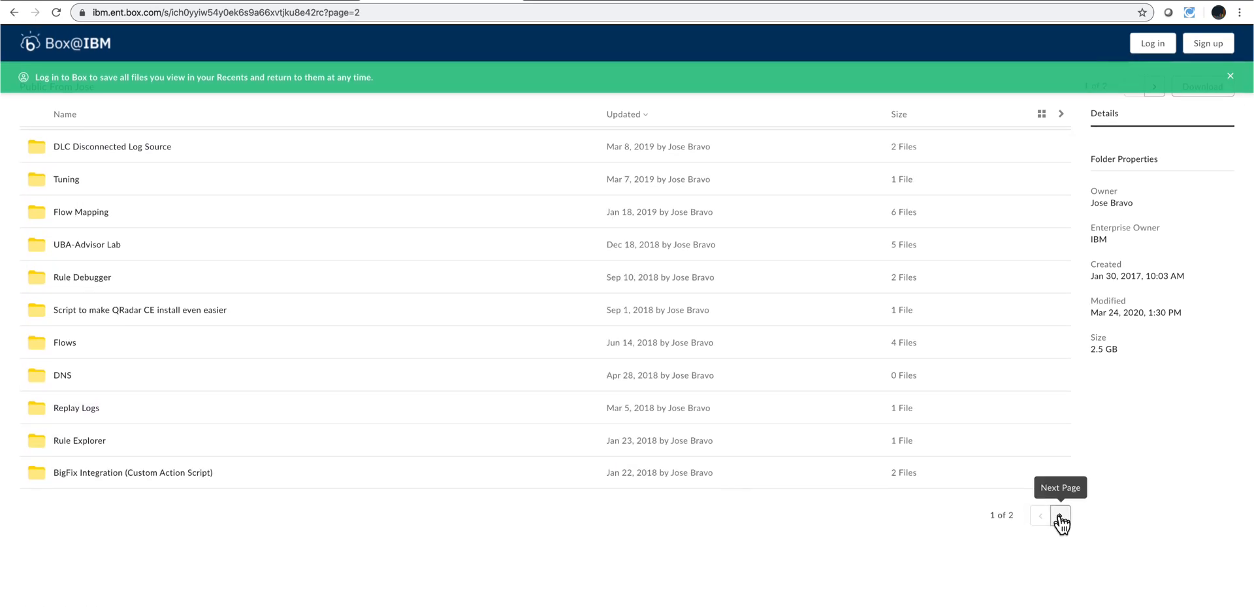
{"action": "left_click", "coordinate": [1059, 515]}
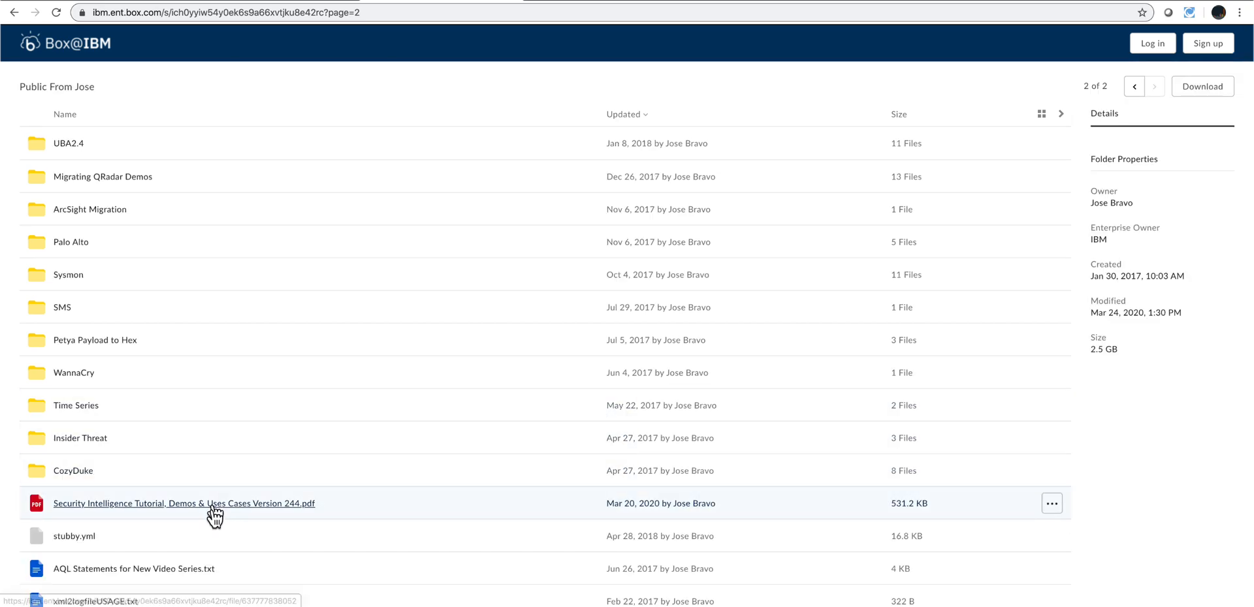
{"action": "left_click", "coordinate": [182, 504]}
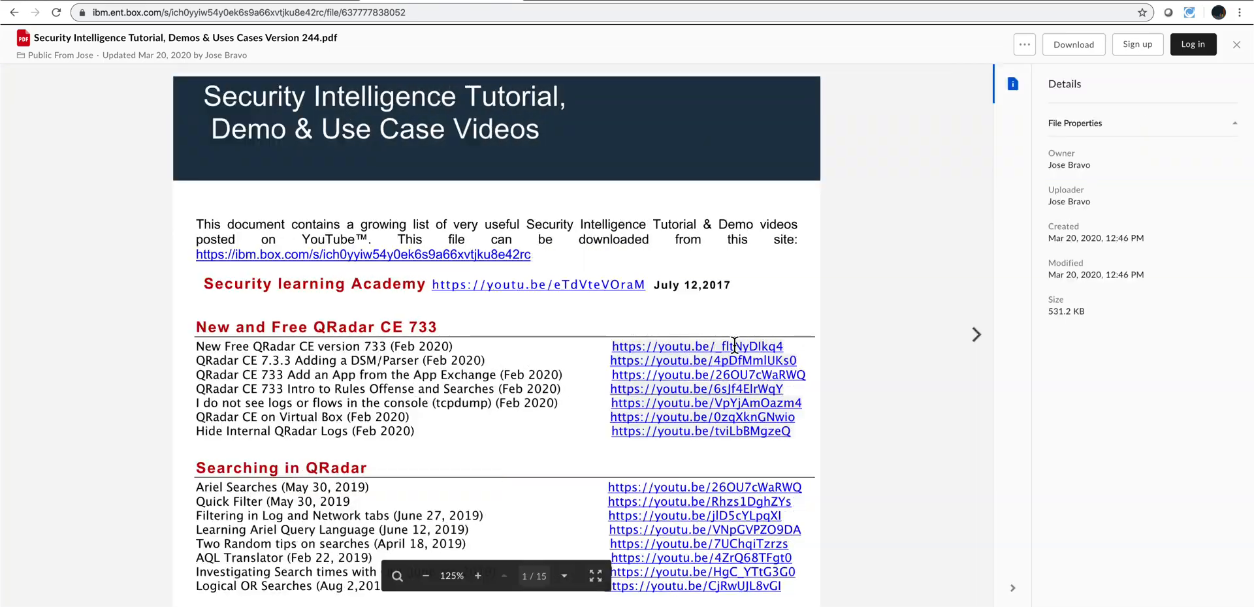
{"action": "scroll", "scroll_direction": "down", "scroll_amount": 3}
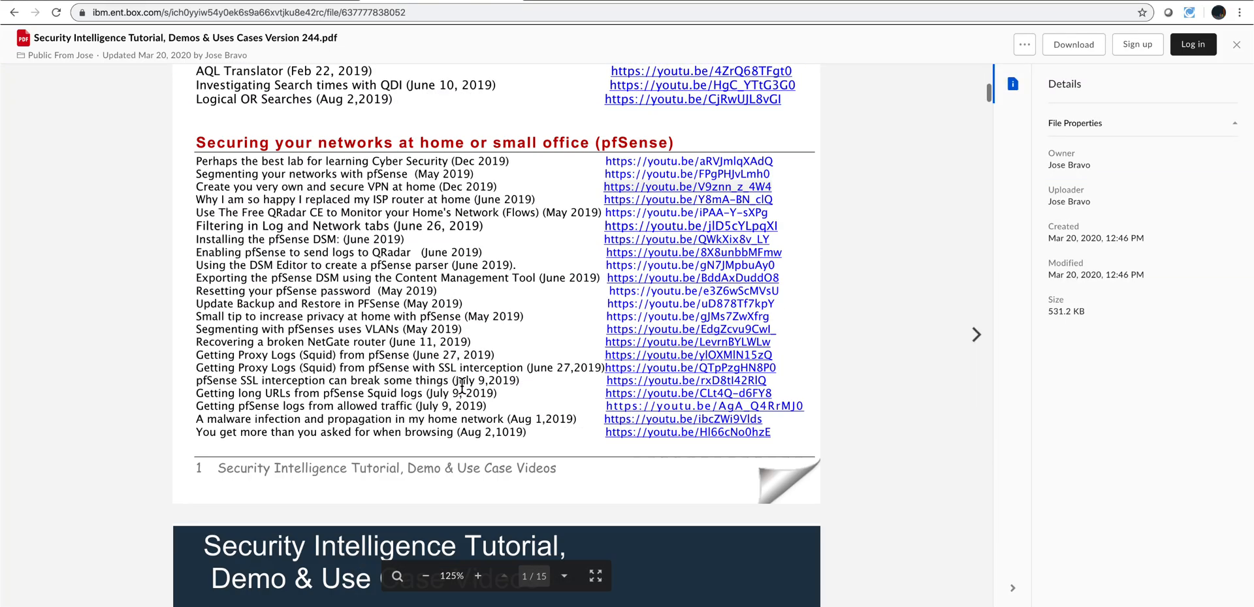
{"action": "scroll", "scroll_direction": "up", "scroll_amount": 3}
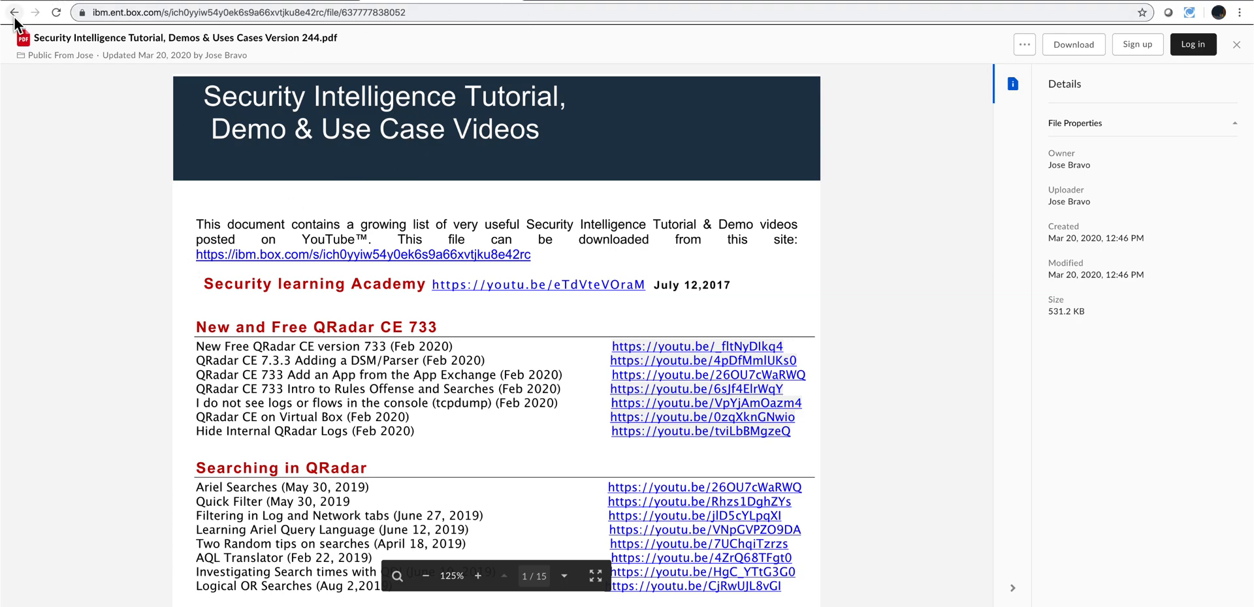
{"action": "left_click", "coordinate": [14, 12]}
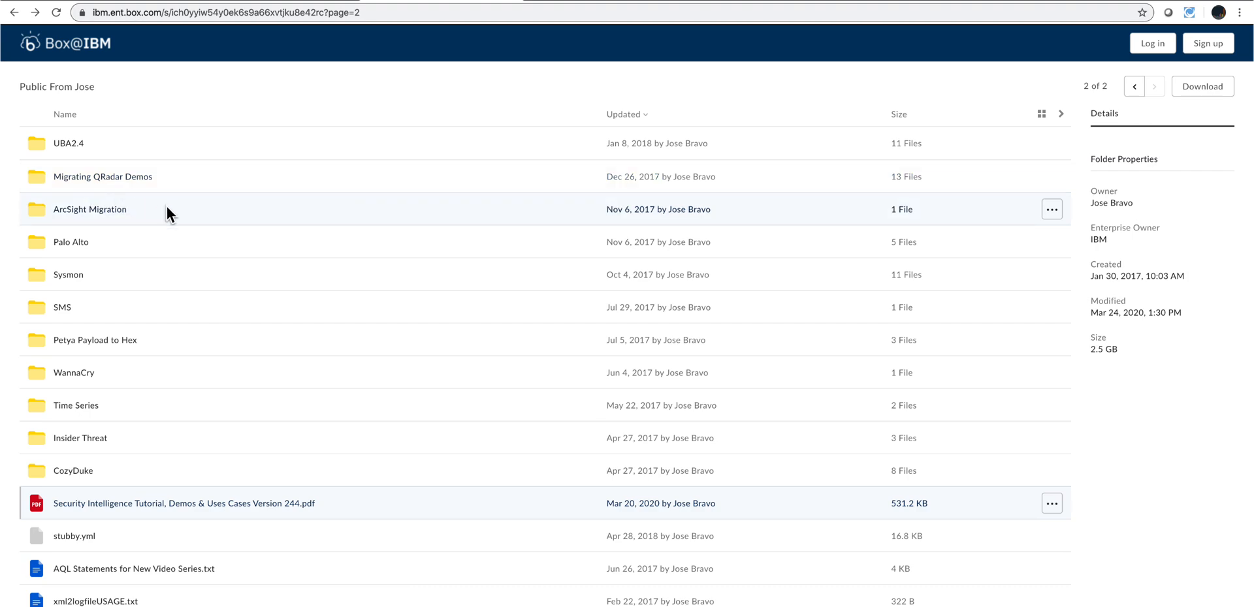
- Open the Pulse Dashboards folder from the first page of the listing
{"action": "scroll", "scroll_direction": "down", "scroll_amount": 3}
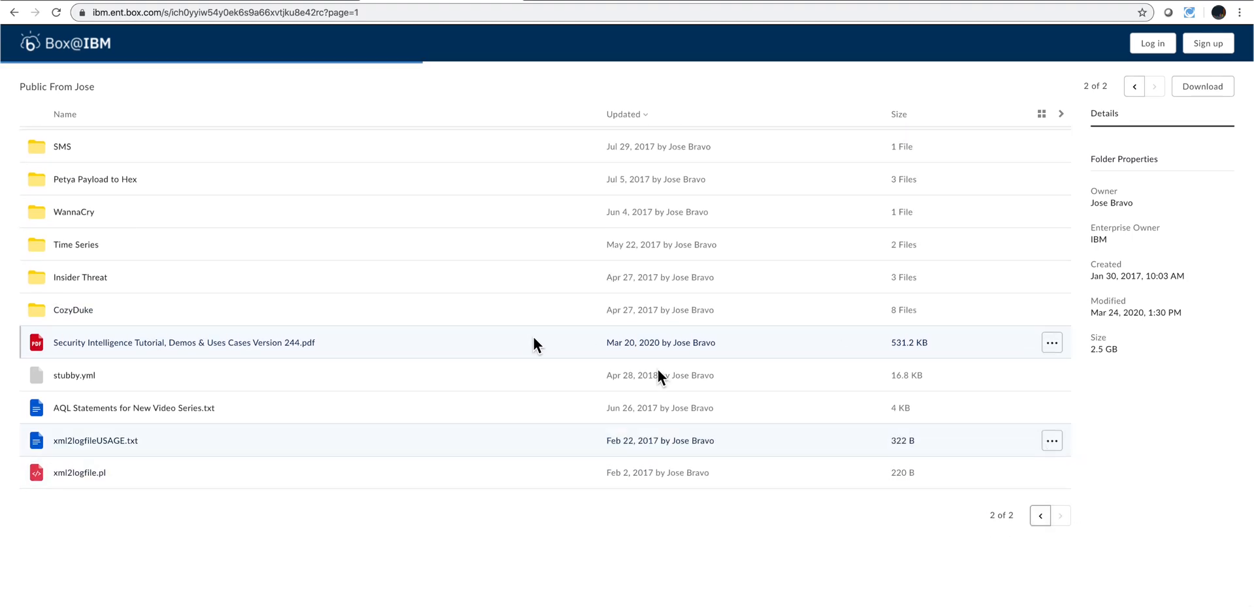
{"action": "mouse_move", "coordinate": [408, 310]}
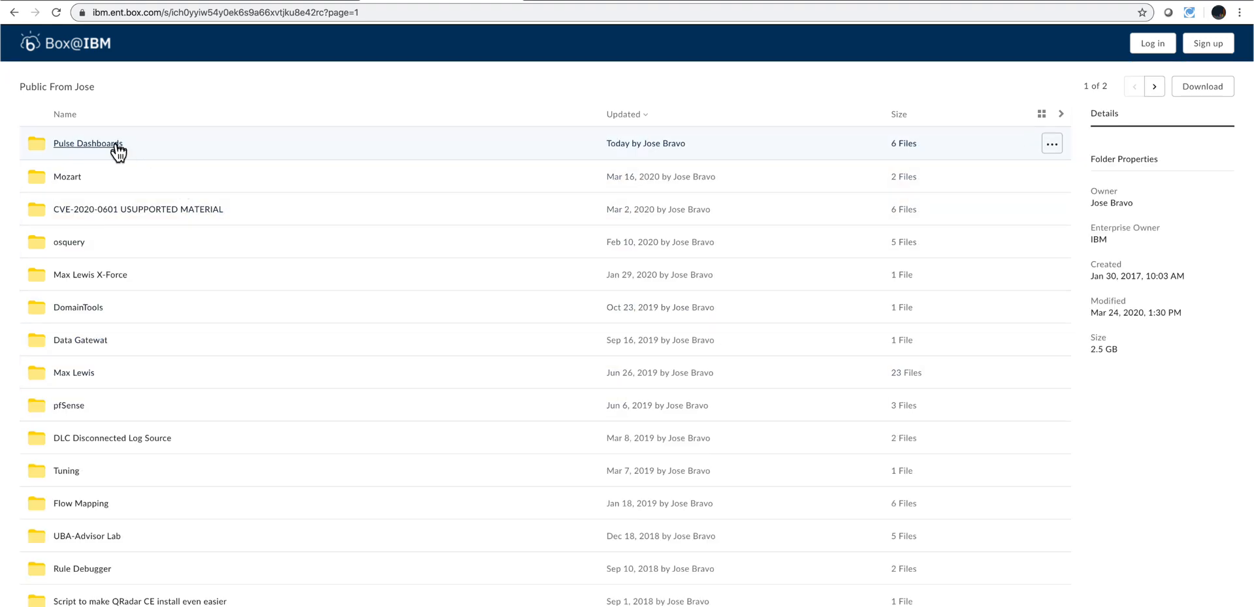
{"action": "left_click", "coordinate": [87, 143]}
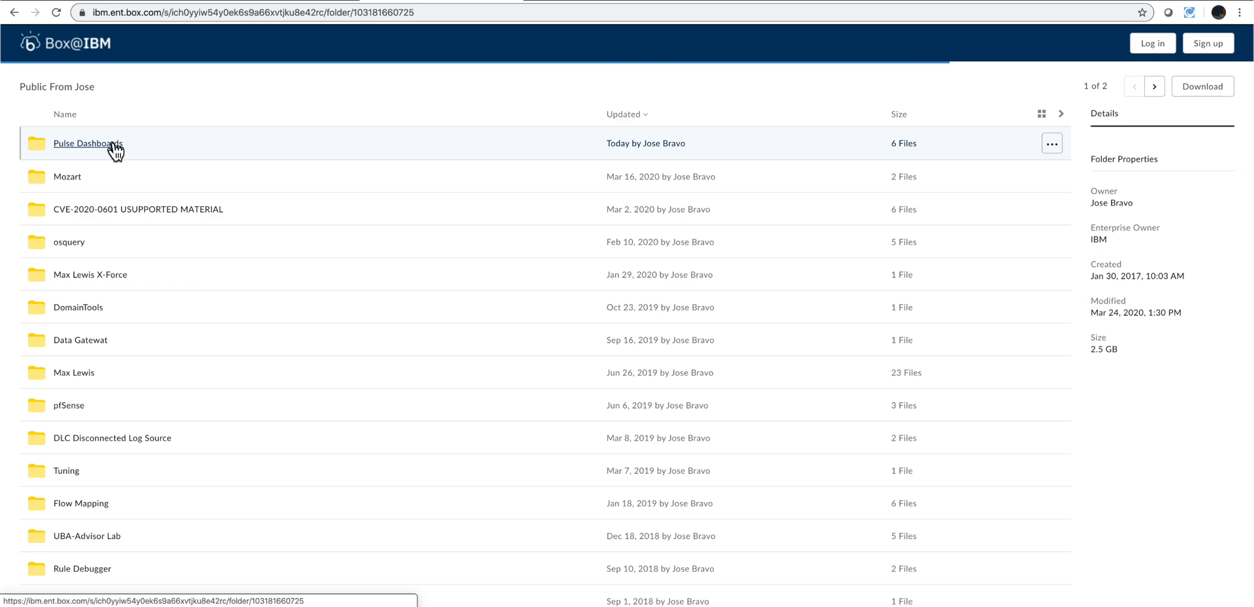
{"action": "left_click", "coordinate": [88, 143]}
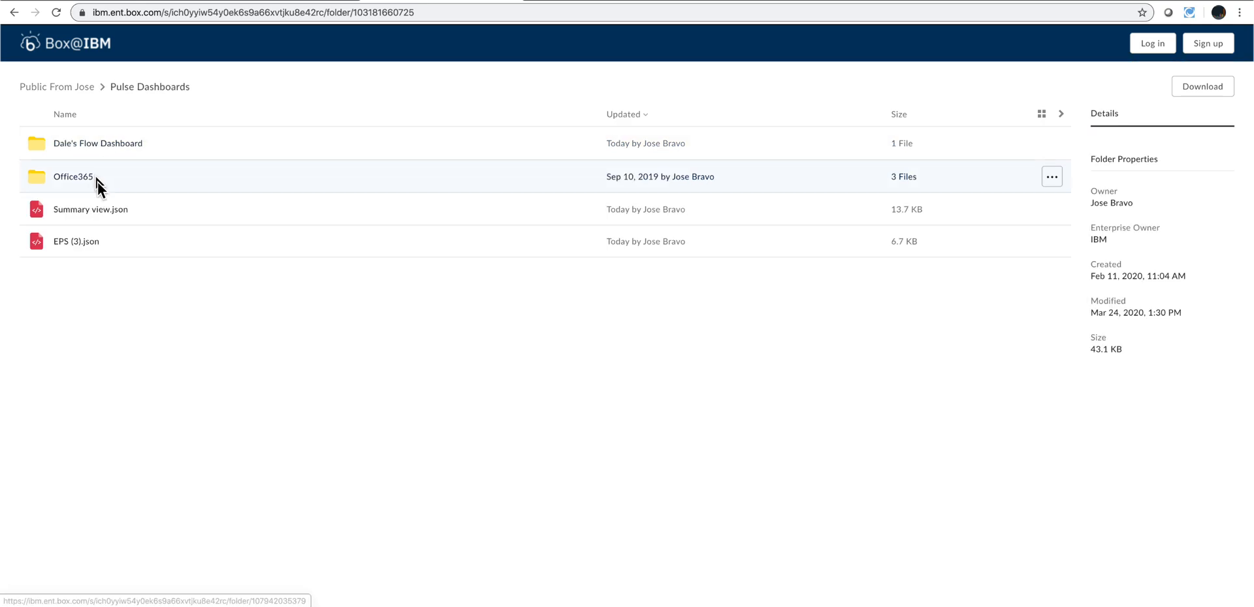
{"action": "mouse_move", "coordinate": [106, 242]}
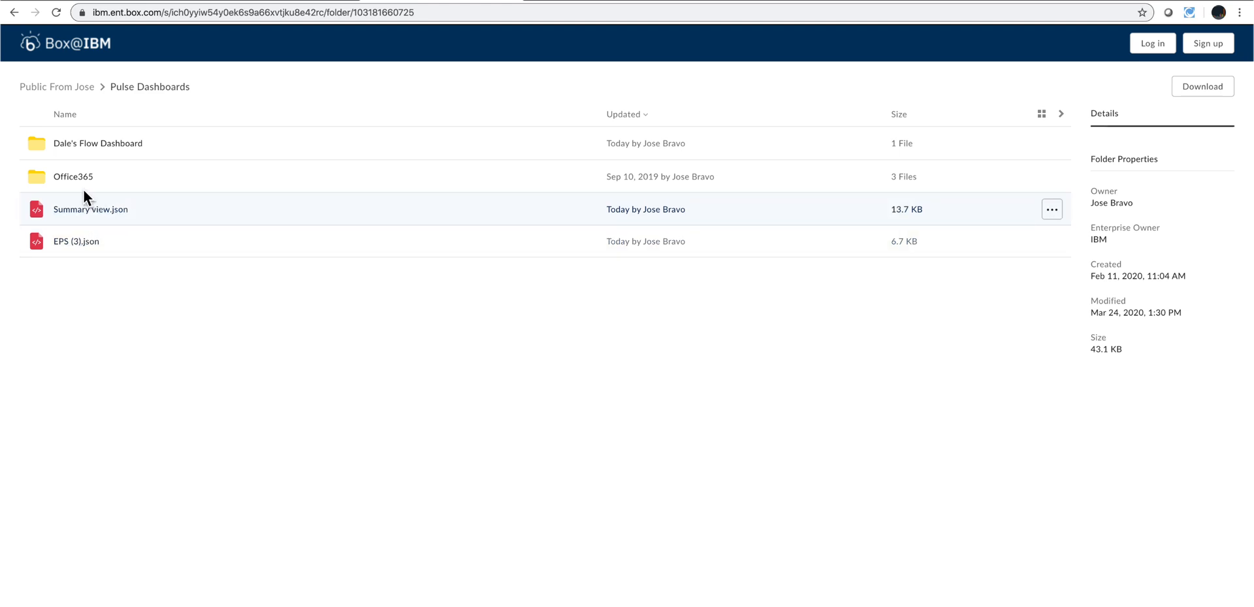
- Select the Office365 folder to show its creation date and 17.4 KB size
{"action": "left_click", "coordinate": [72, 176]}
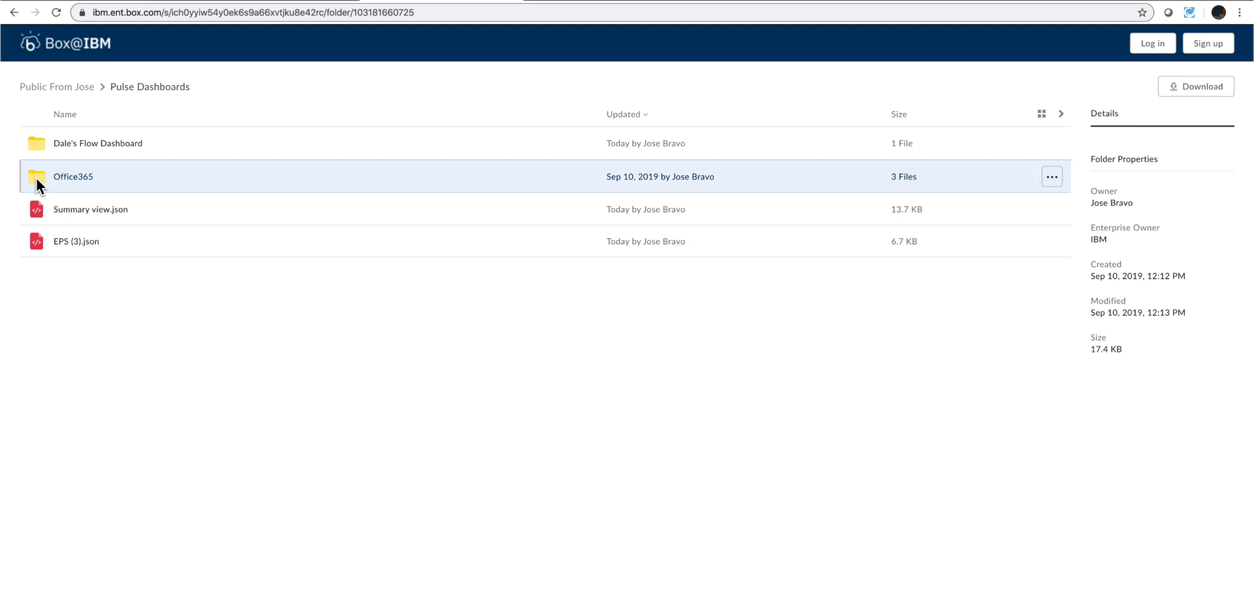
{"action": "mouse_move", "coordinate": [43, 149]}
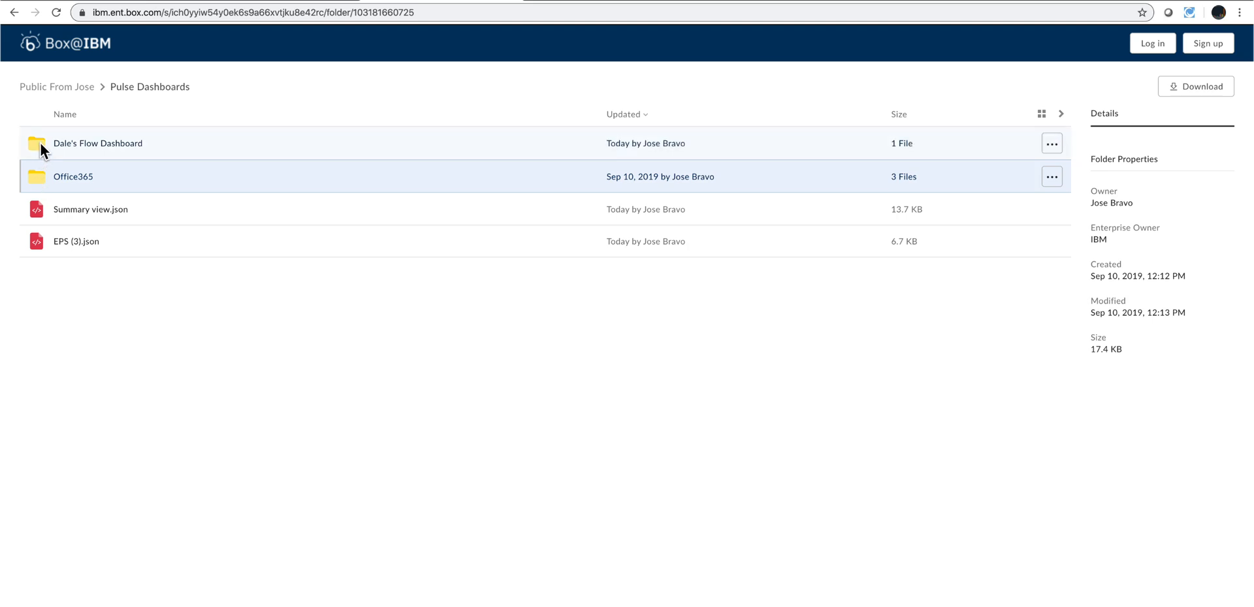
{"action": "mouse_move", "coordinate": [36, 143]}
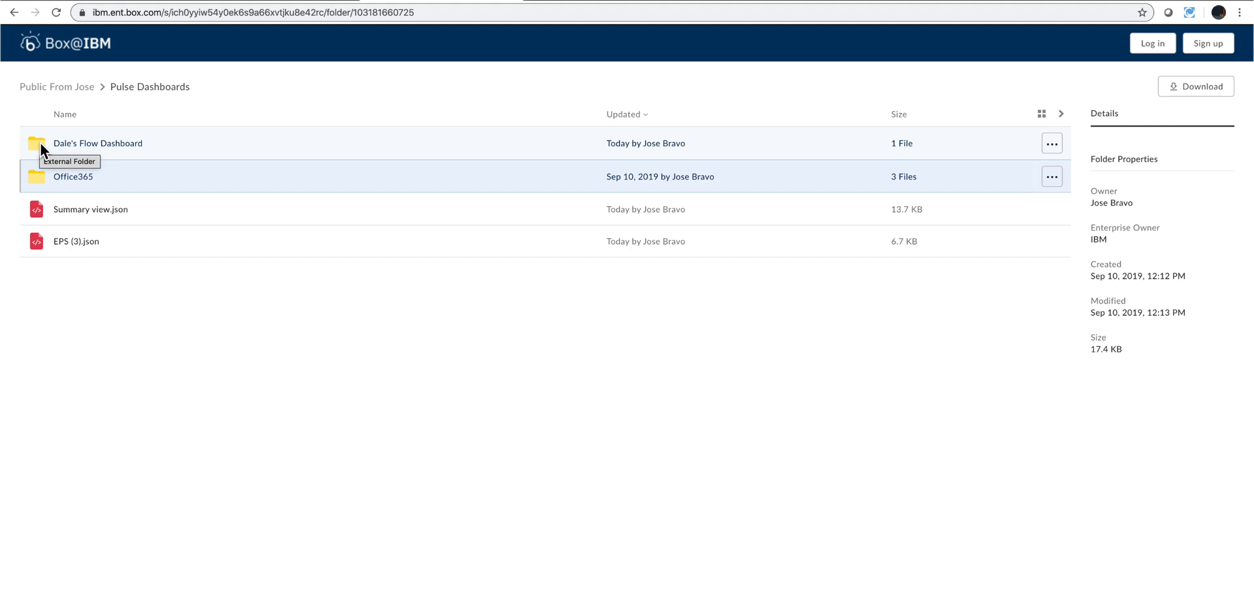
{"action": "mouse_move", "coordinate": [243, 221]}
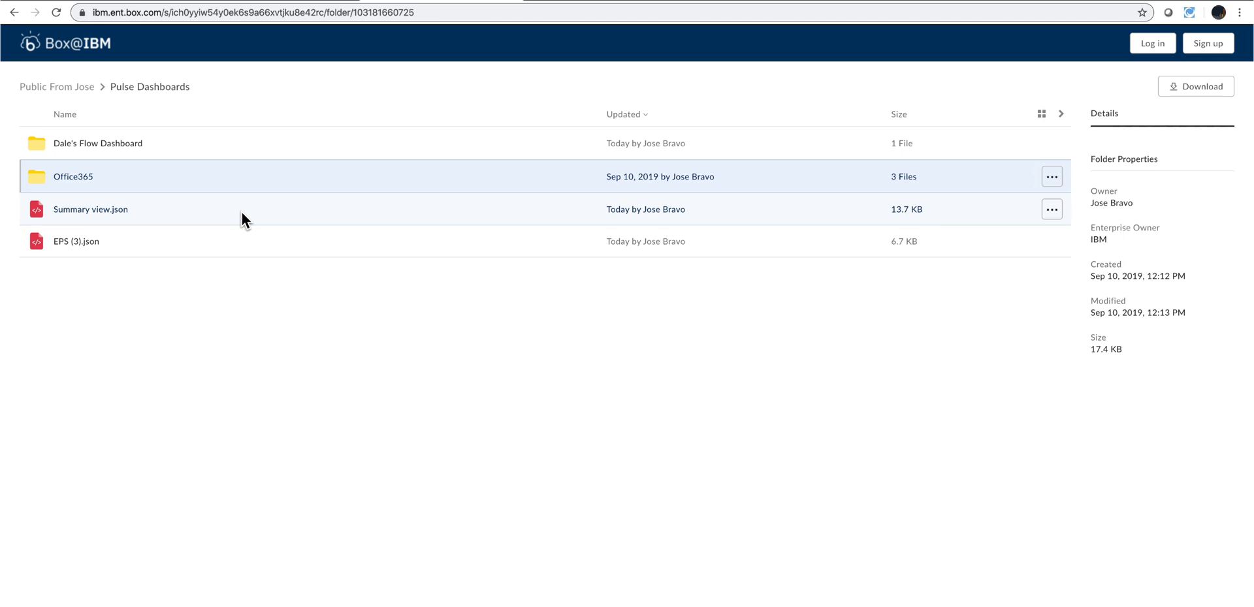
{"action": "mouse_move", "coordinate": [245, 160]}
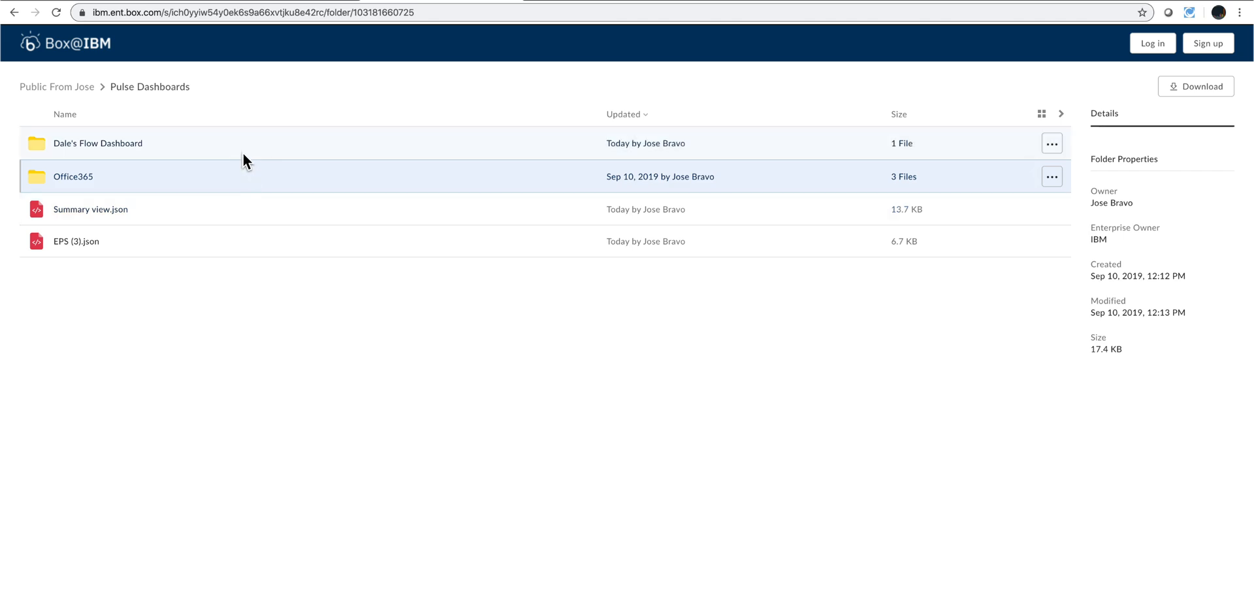
{"action": "mouse_move", "coordinate": [184, 183]}
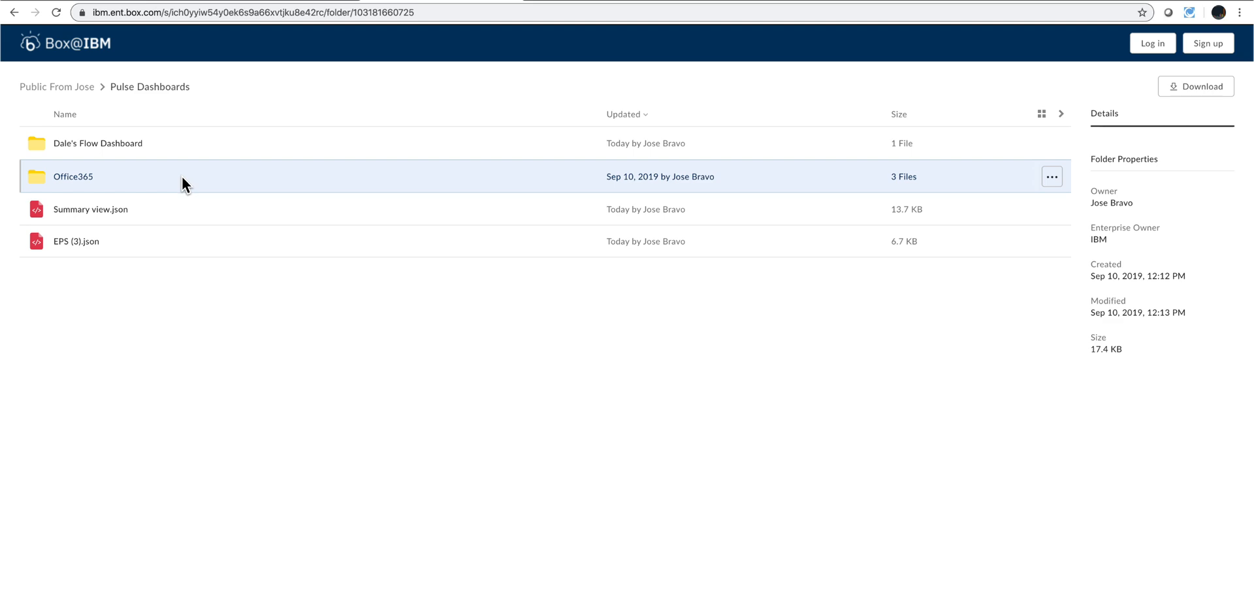
{"action": "mouse_move", "coordinate": [187, 253]}
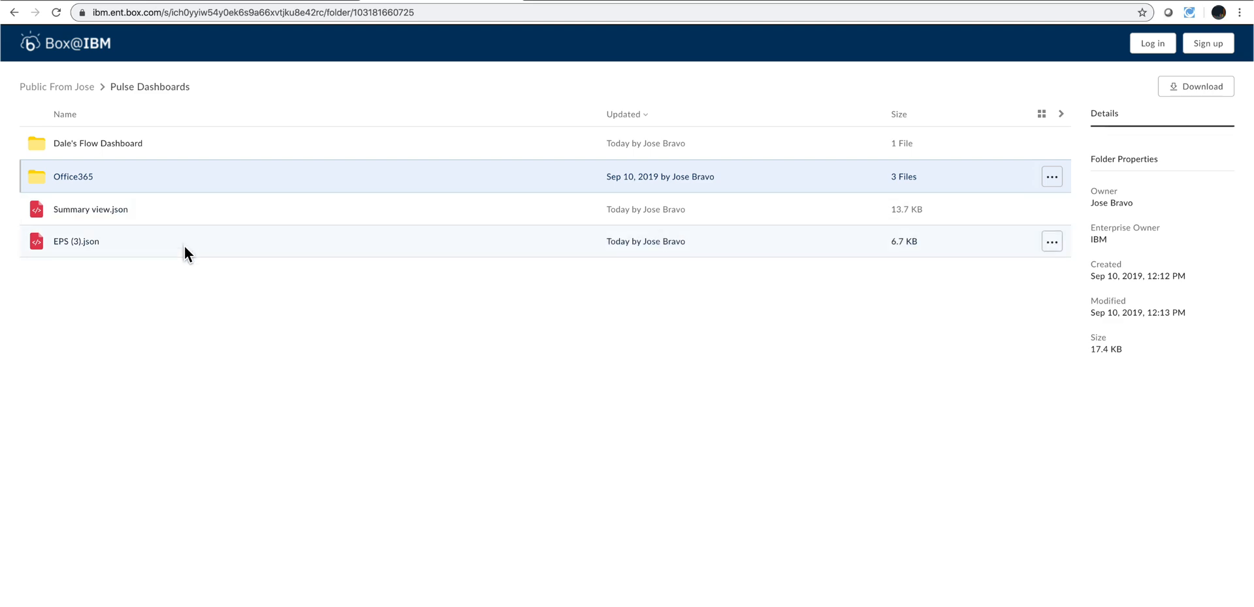
{"action": "mouse_move", "coordinate": [113, 196]}
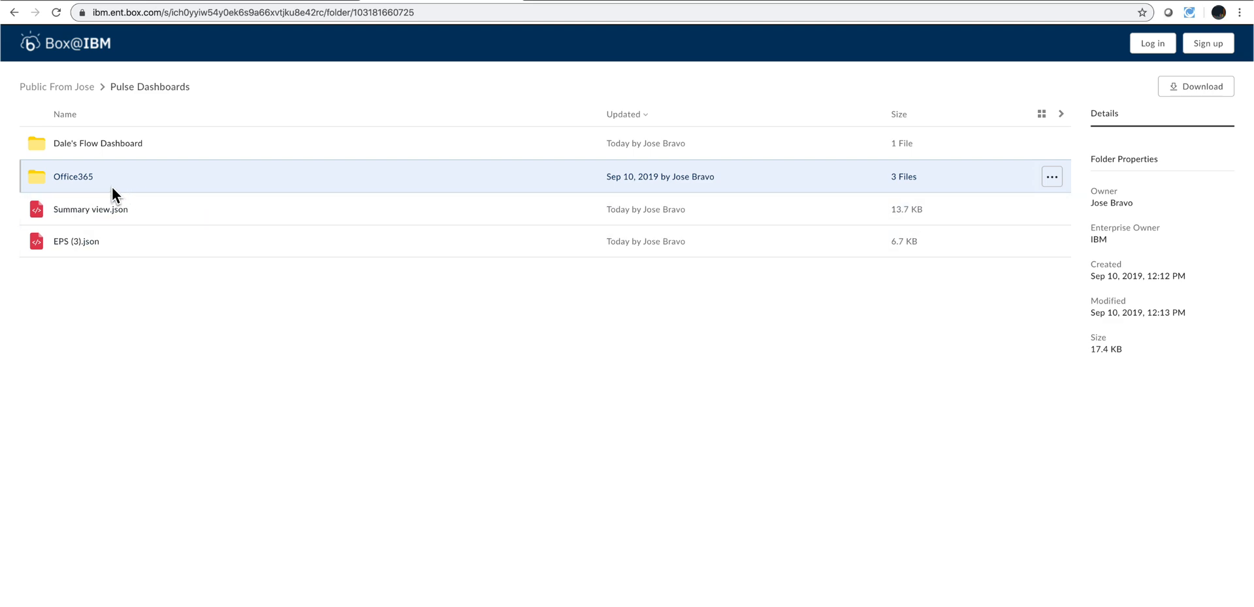
{"action": "mouse_move", "coordinate": [164, 300]}
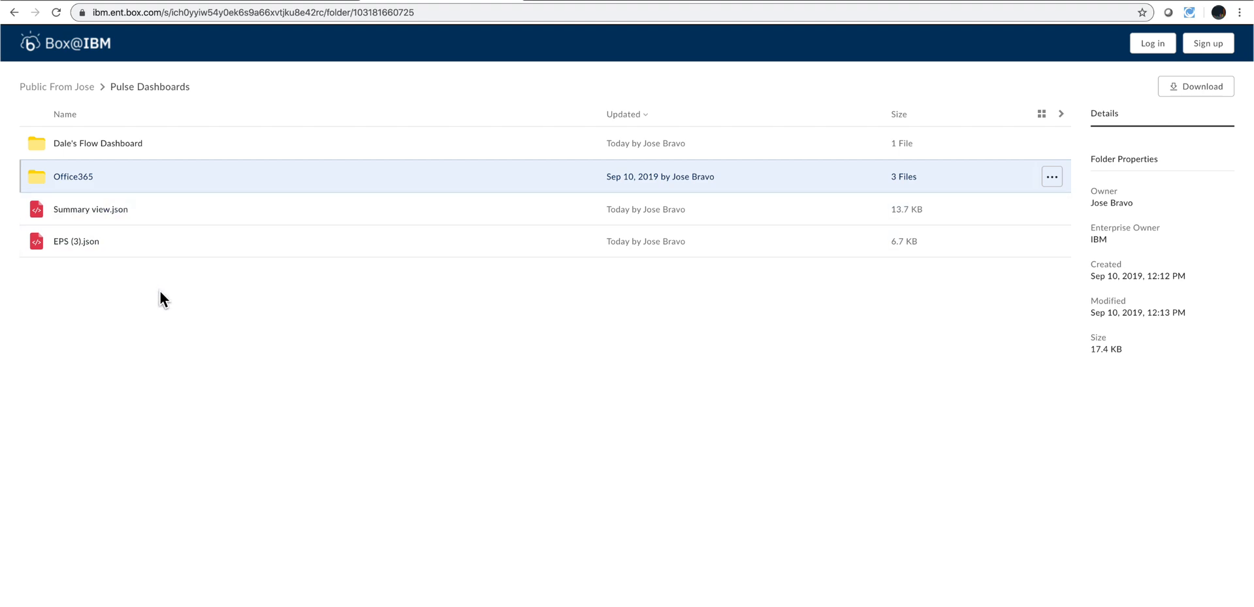